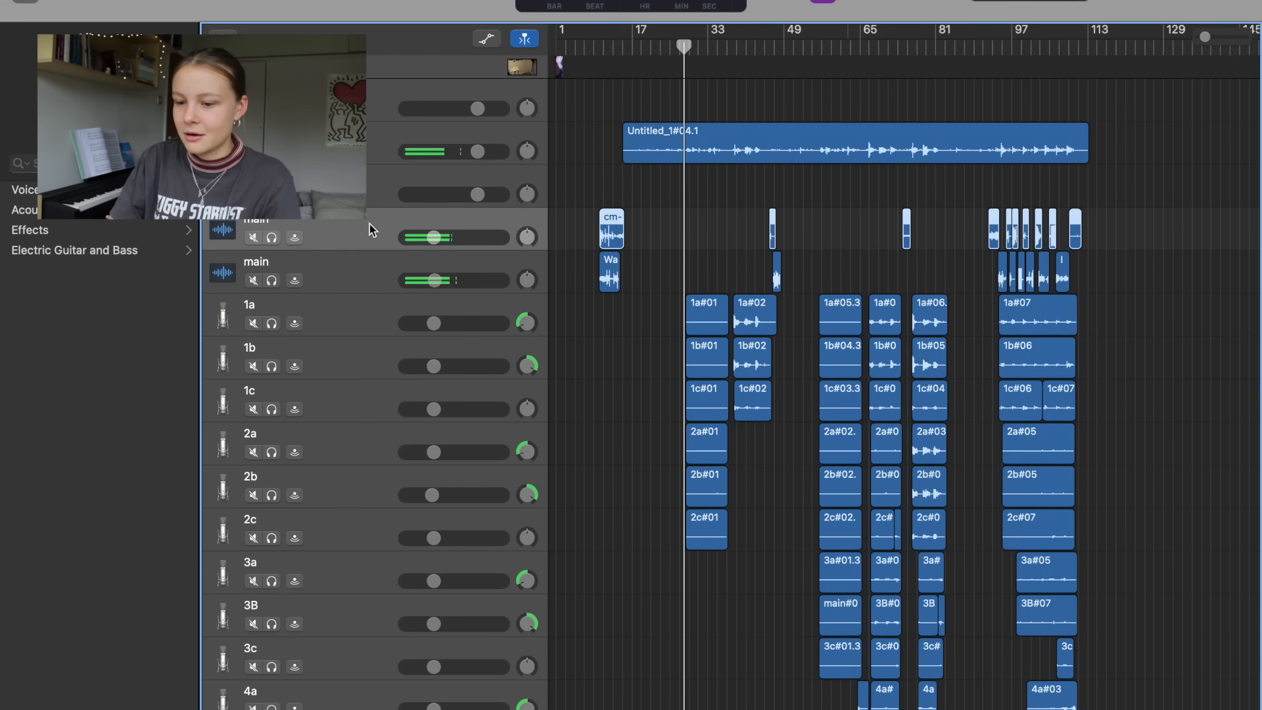
Scroll through the layered Natural Vocal tracks to reach the Natural Vocal#03 region
scroll("down", 3)
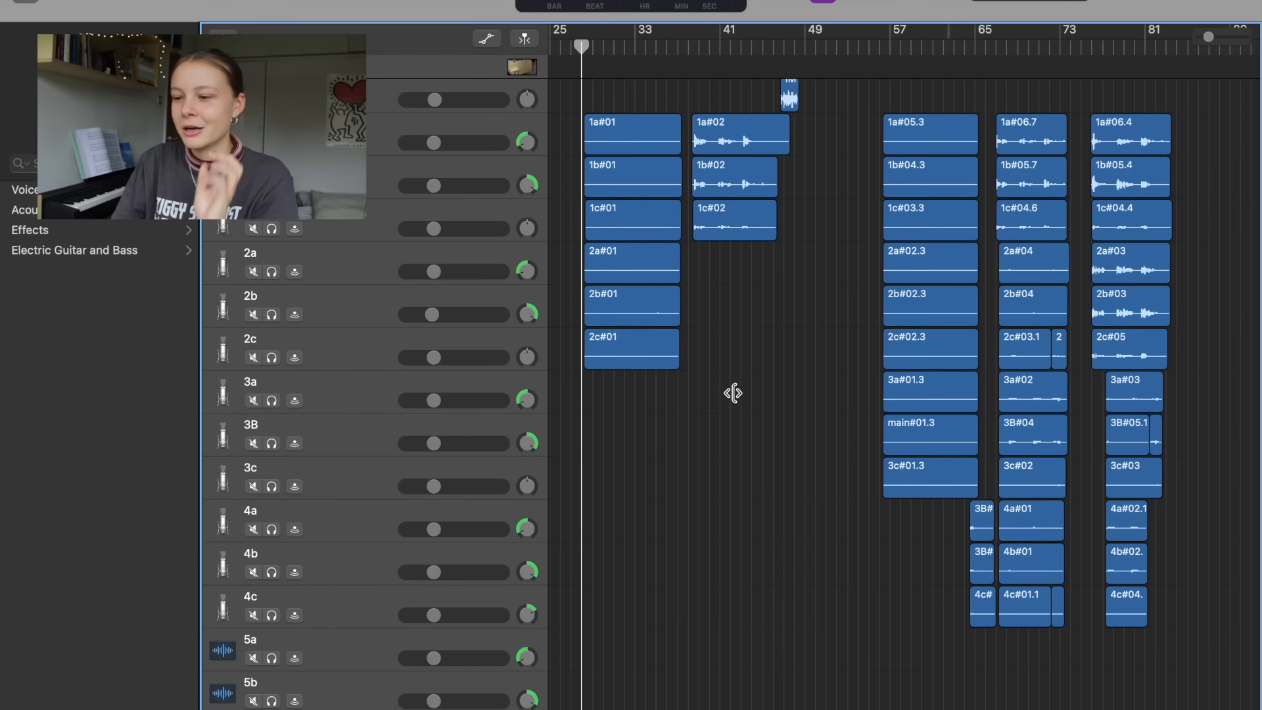
scroll("right", 3)
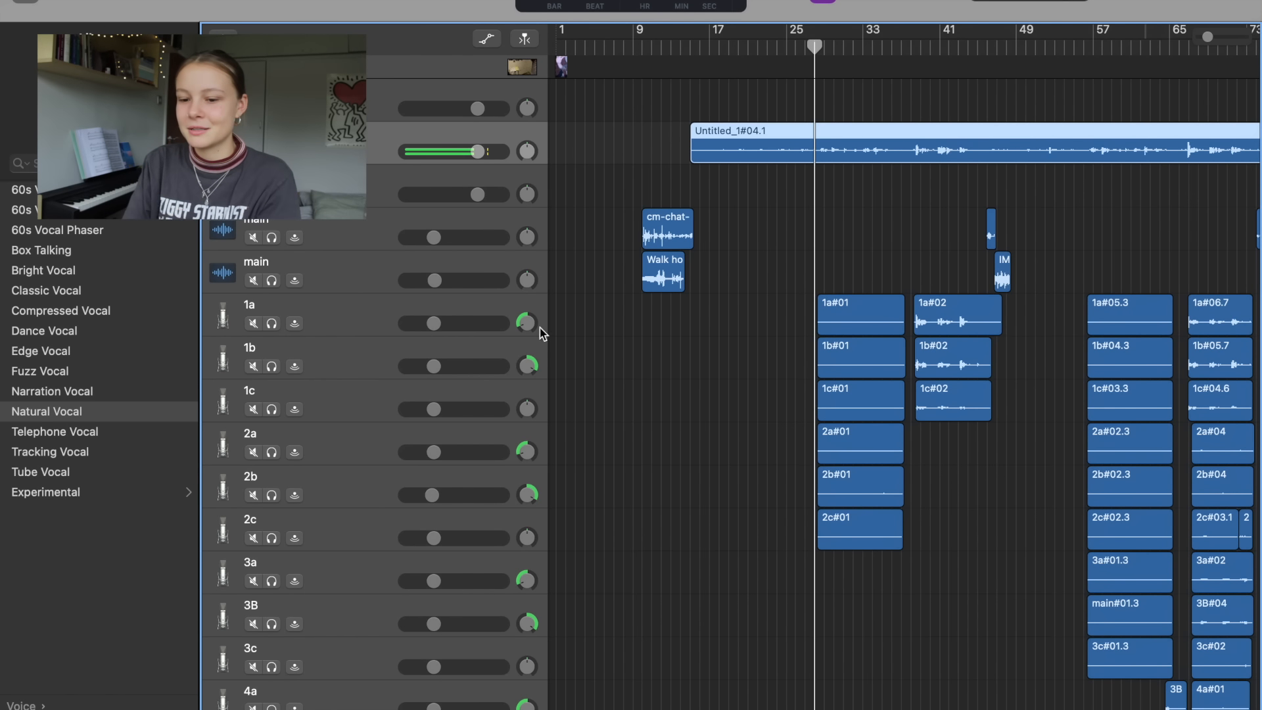
mouse_move(140, 431)
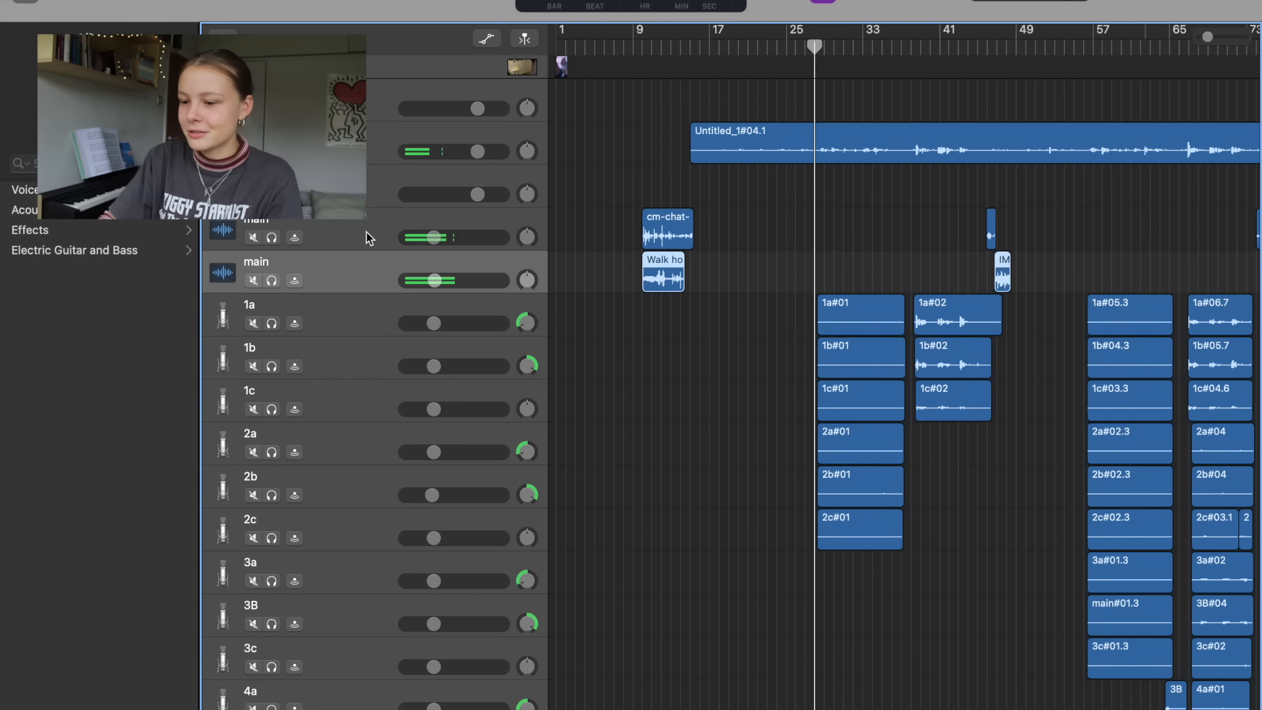
scroll("right", 3)
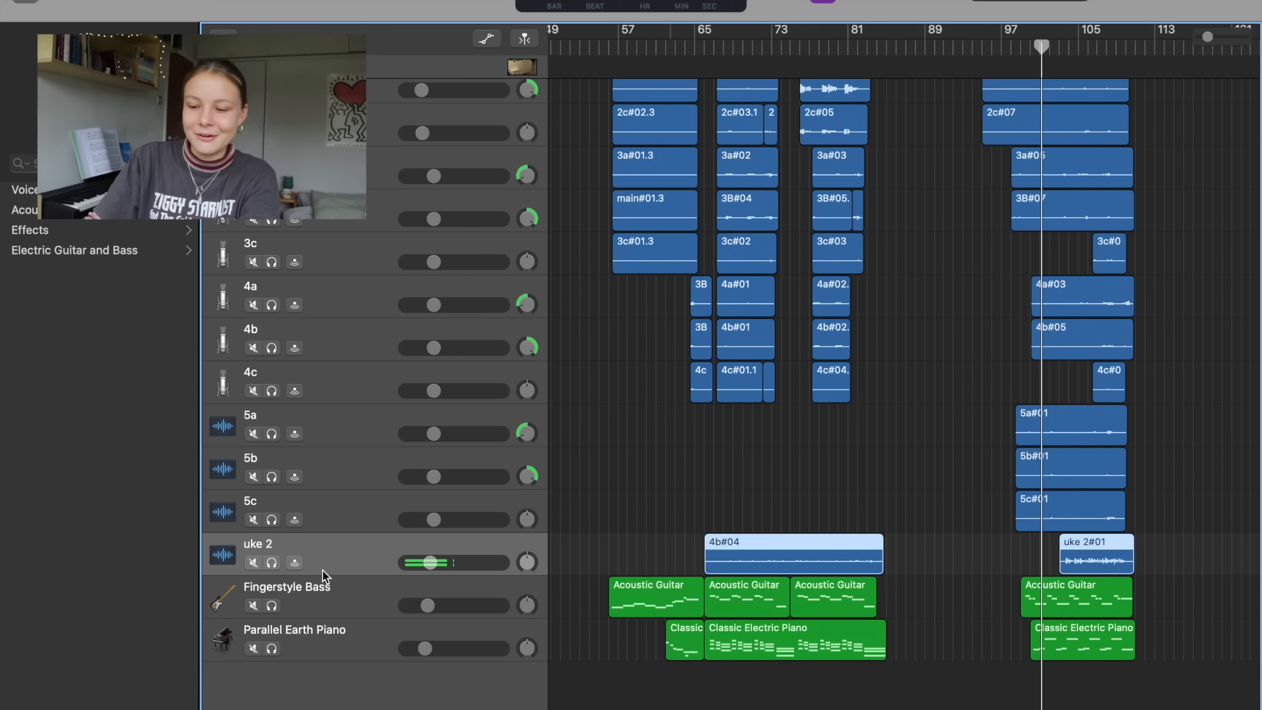
mouse_move(436, 562)
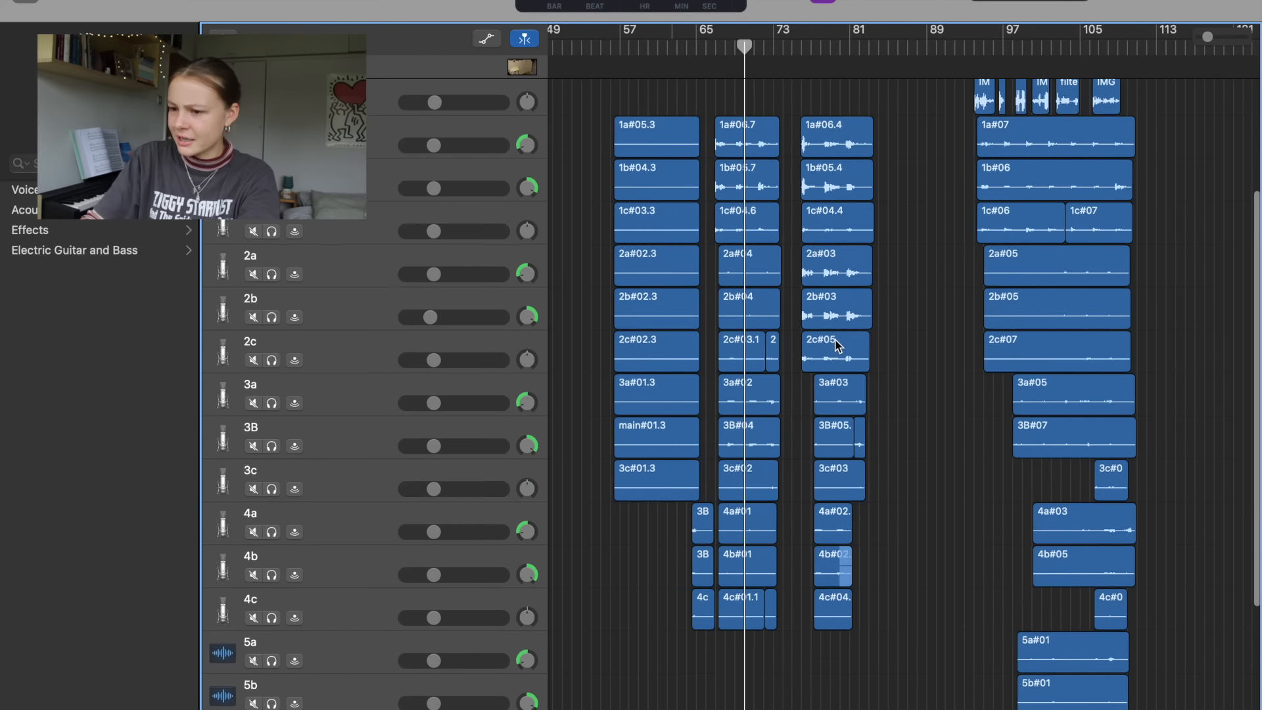
scroll("down", 3)
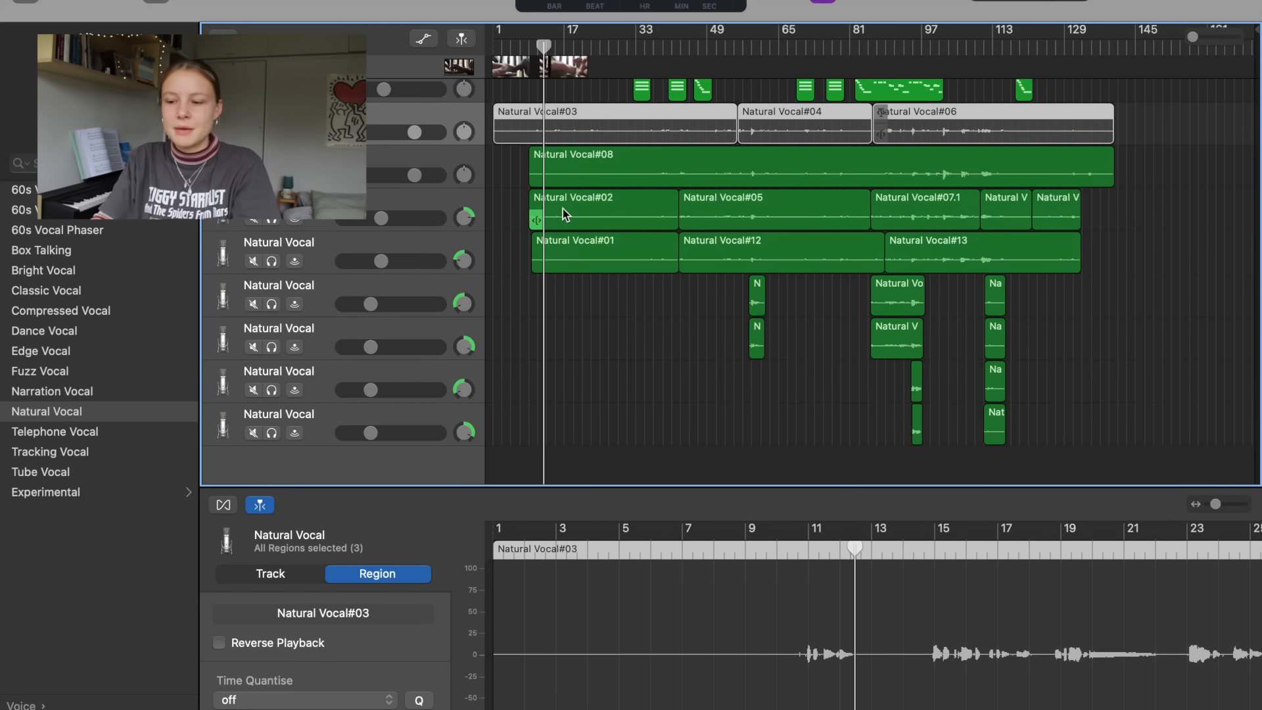
Switch to the project with Parallel Earth Piano over the stacked Natural Vocal harmonies
left_click(805, 314)
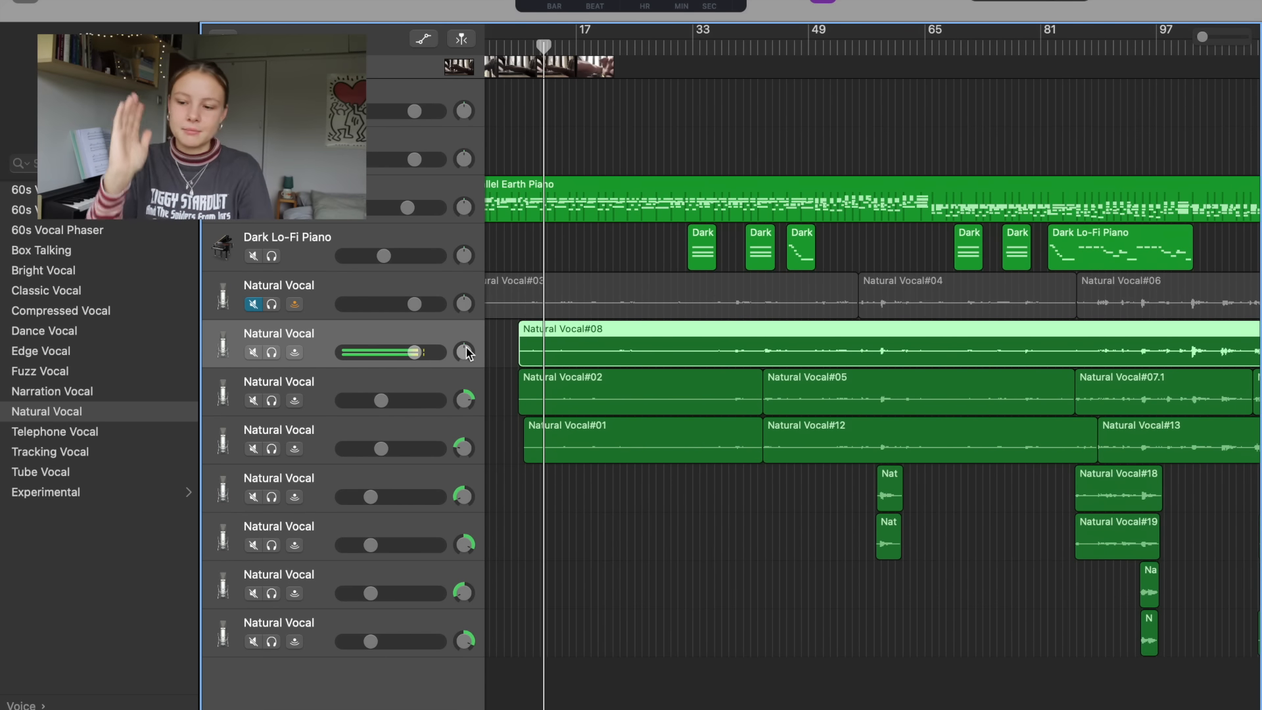
mouse_move(464, 352)
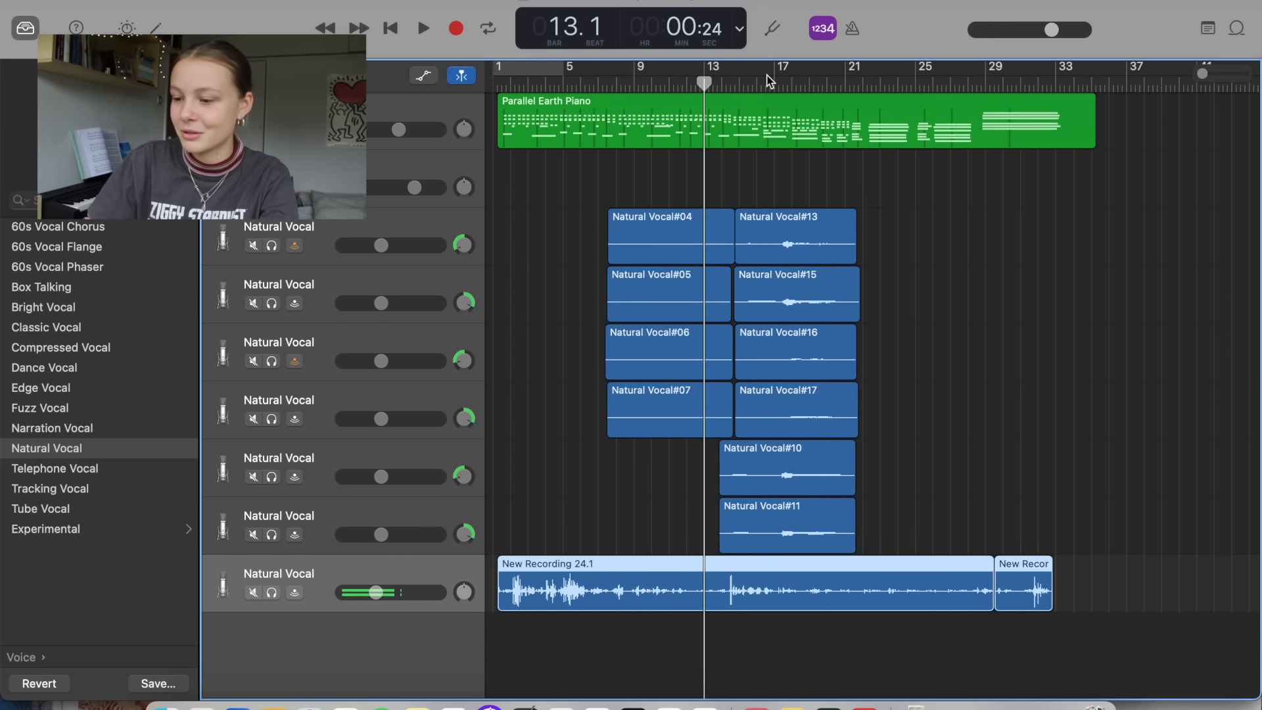
Show the Echo and Volume automation curves and scroll down the Natural Vocal takes
left_click(422, 27)
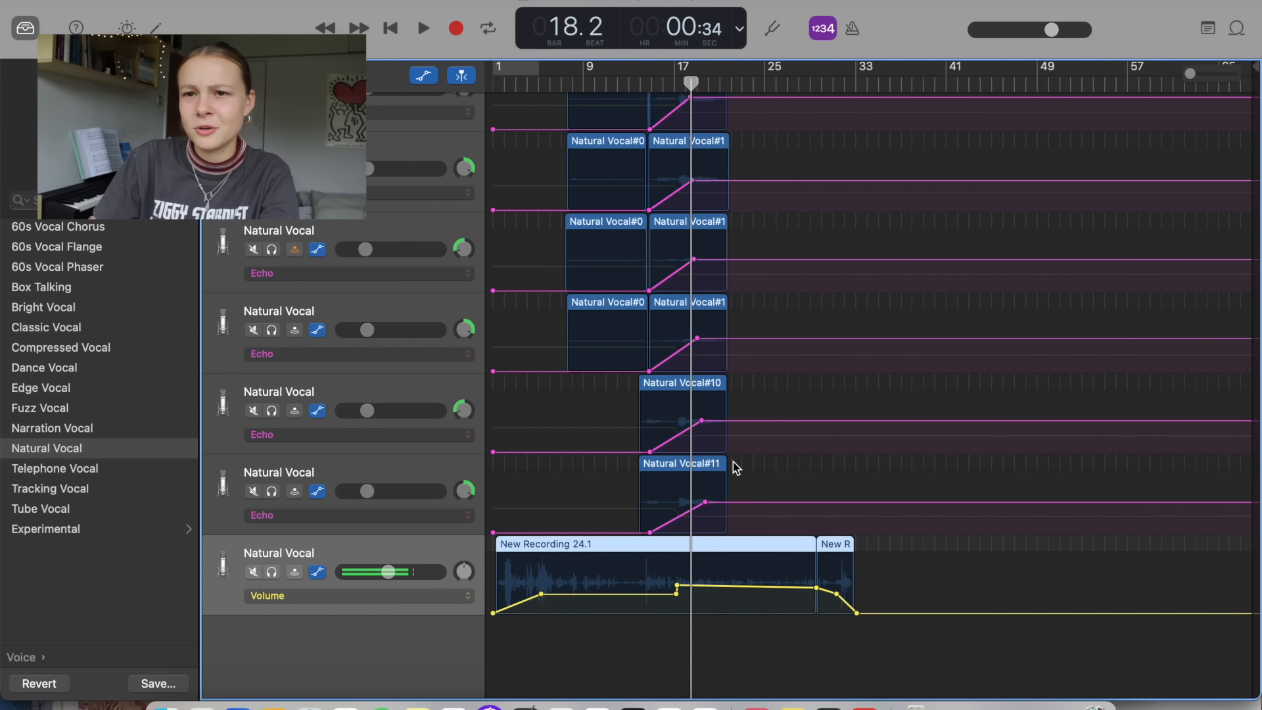
scroll("down", 3)
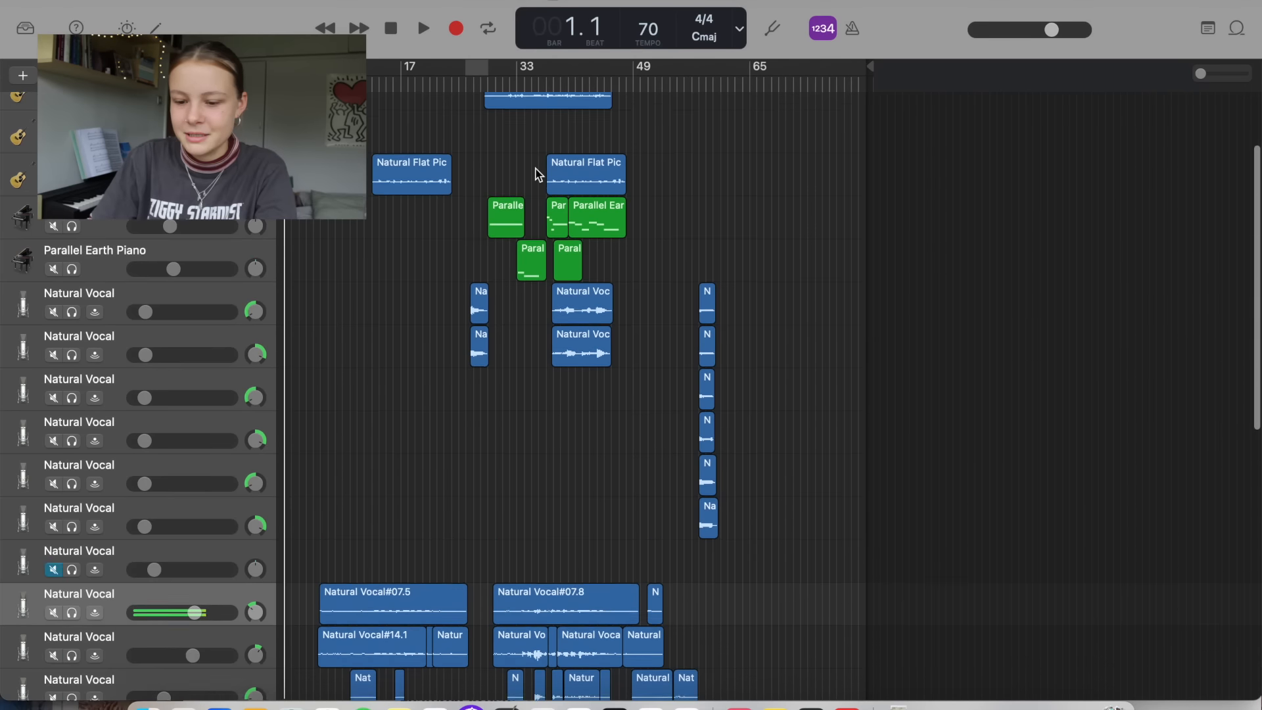
scroll("down", 3)
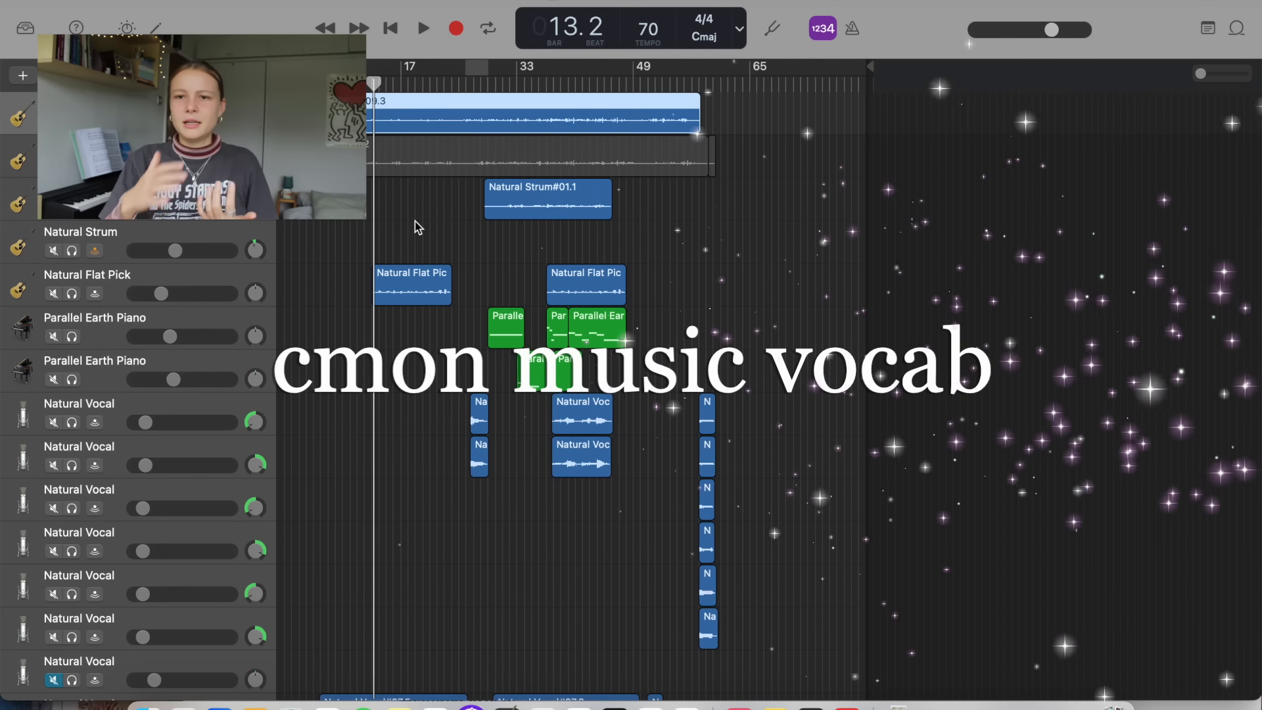
left_click(412, 284)
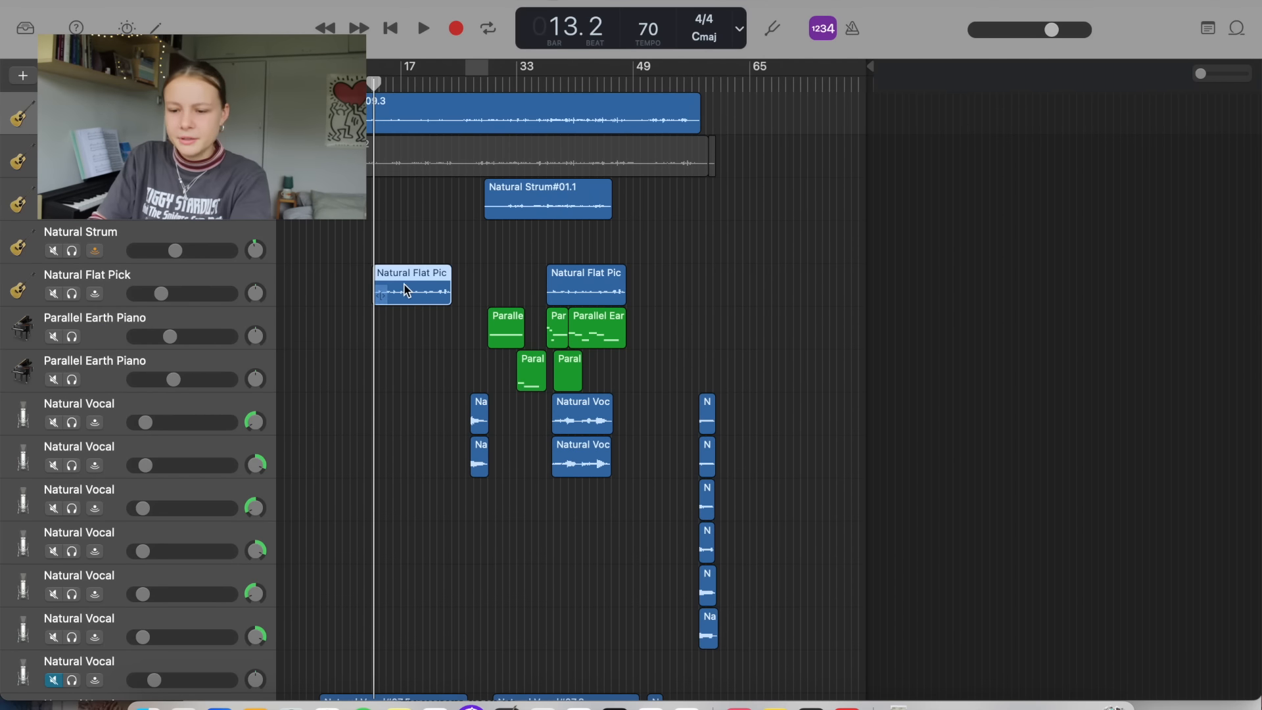
left_click(422, 27)
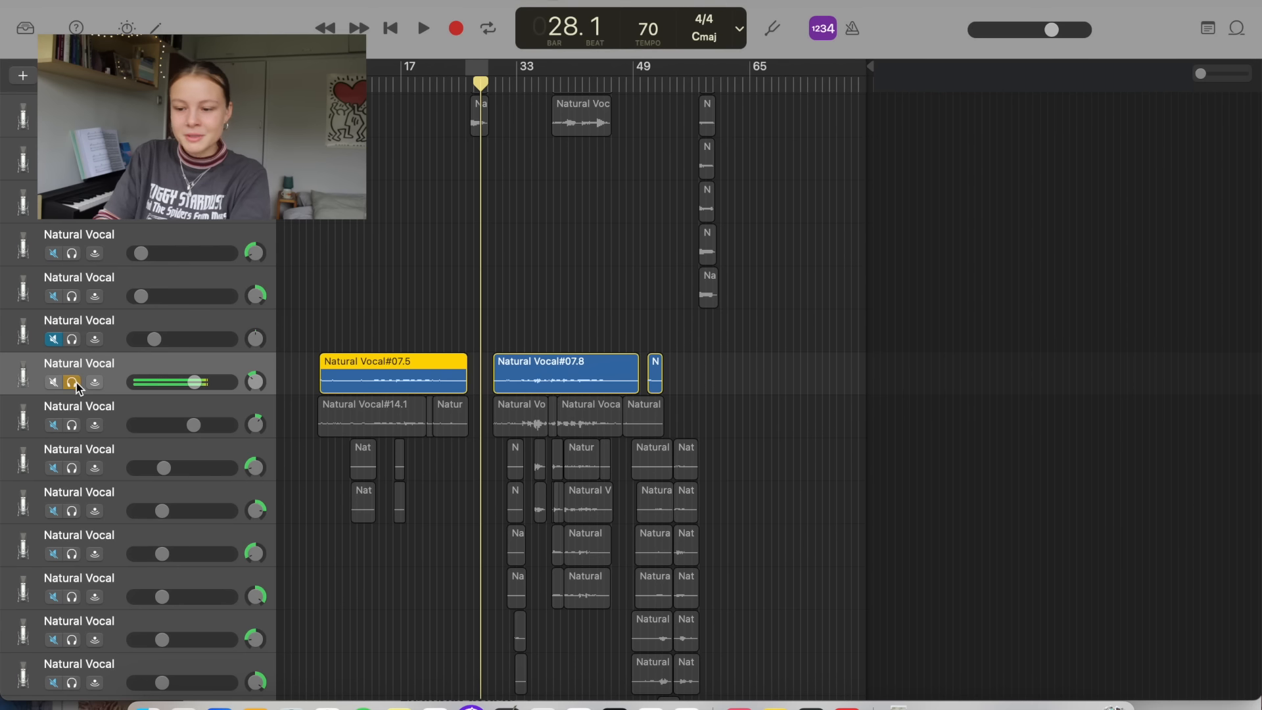
left_click(422, 28)
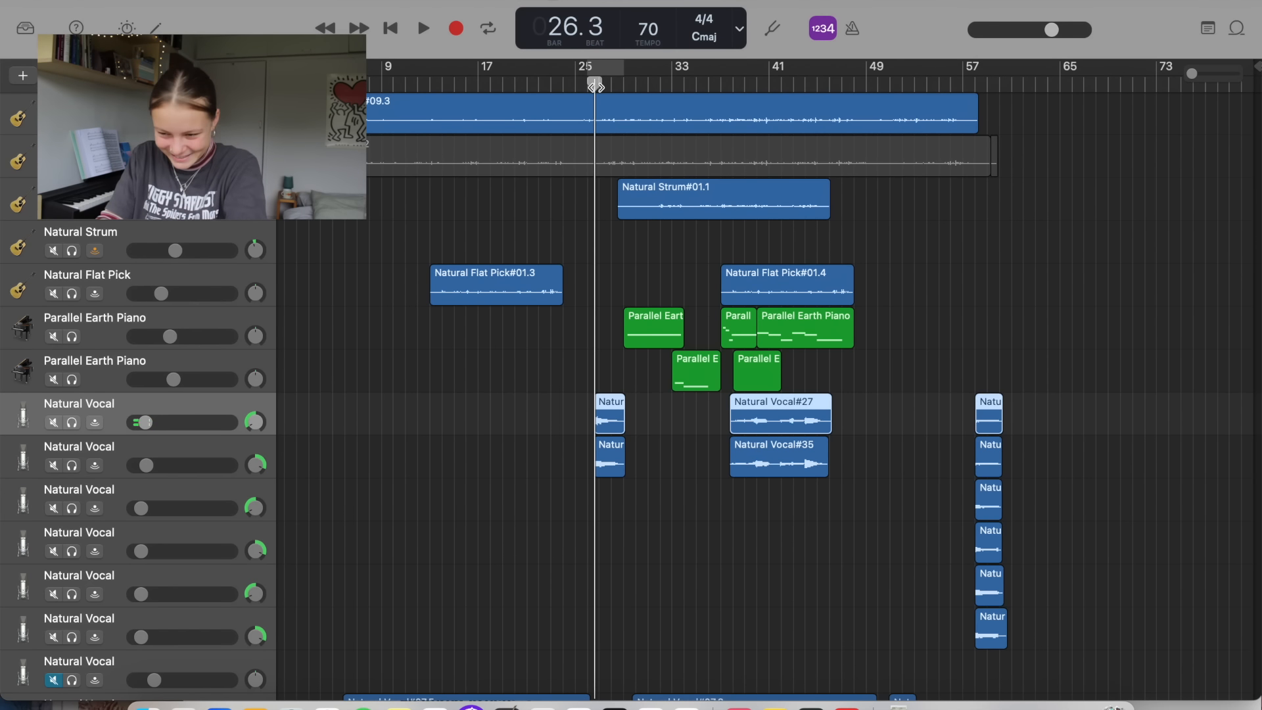
Bring up the Steinway Grand and Parallel Earth Piano project with clarinet and TULIPS takes
left_click(422, 27)
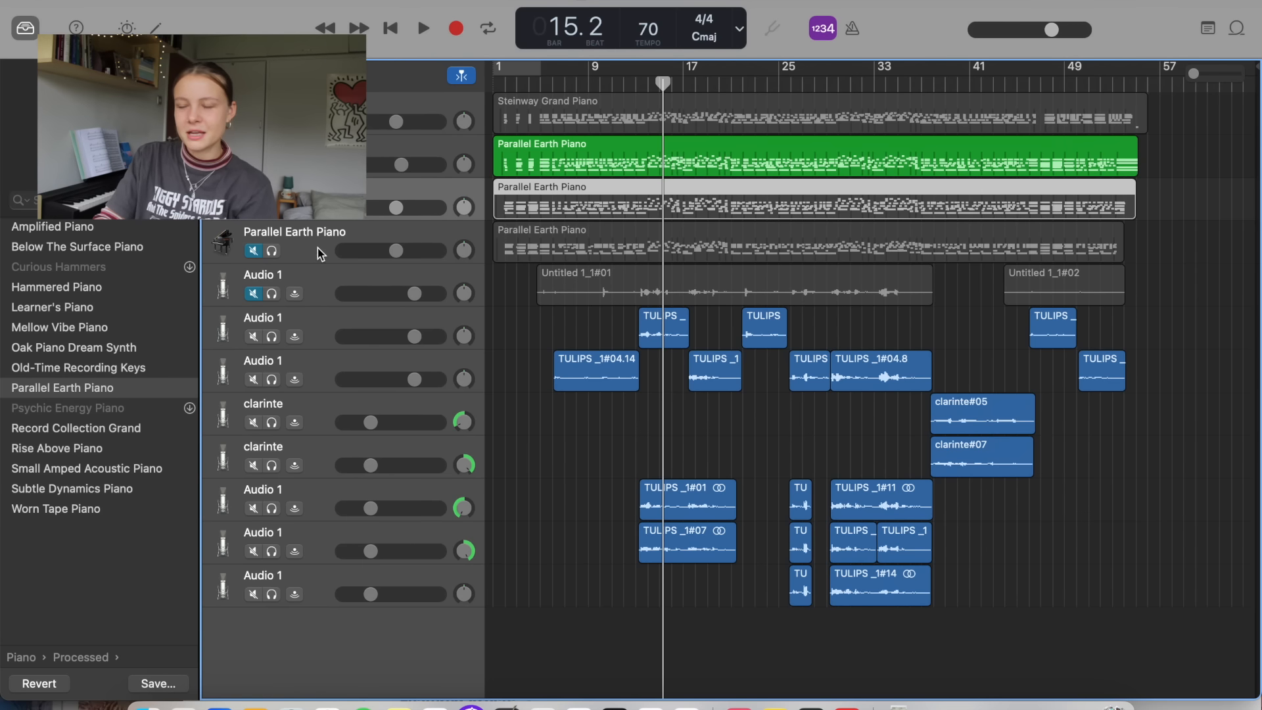
mouse_move(321, 252)
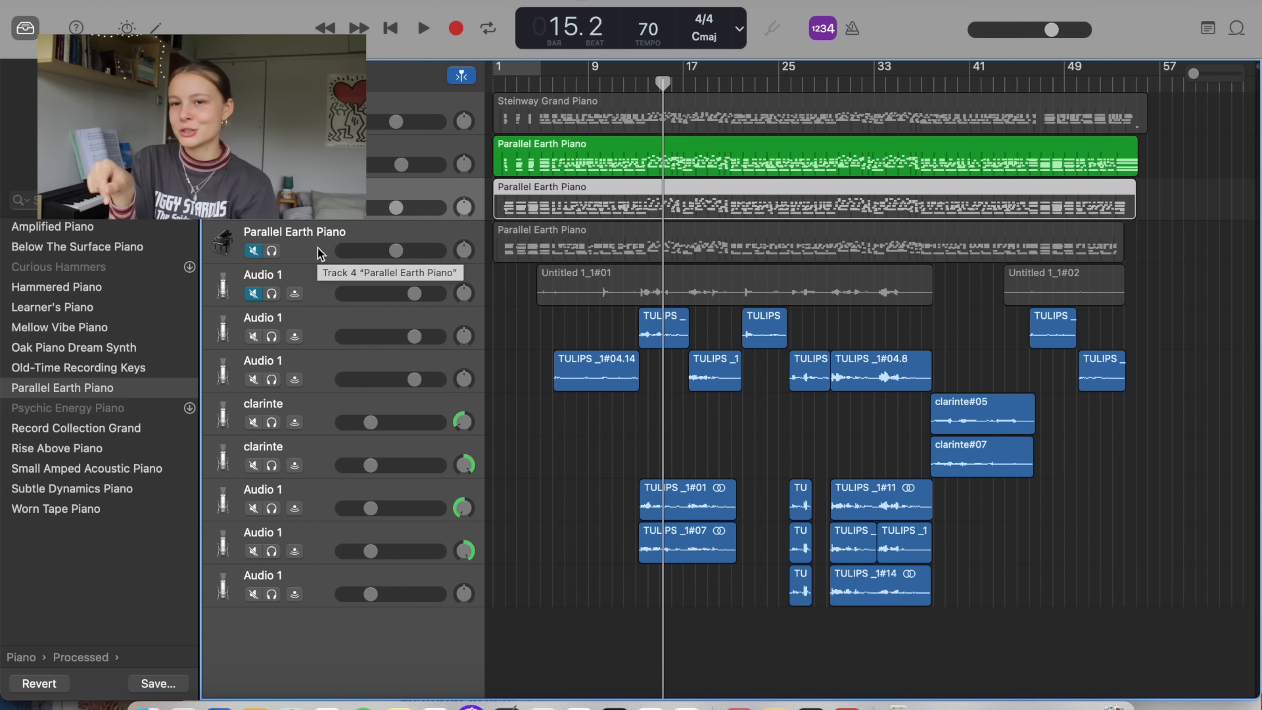